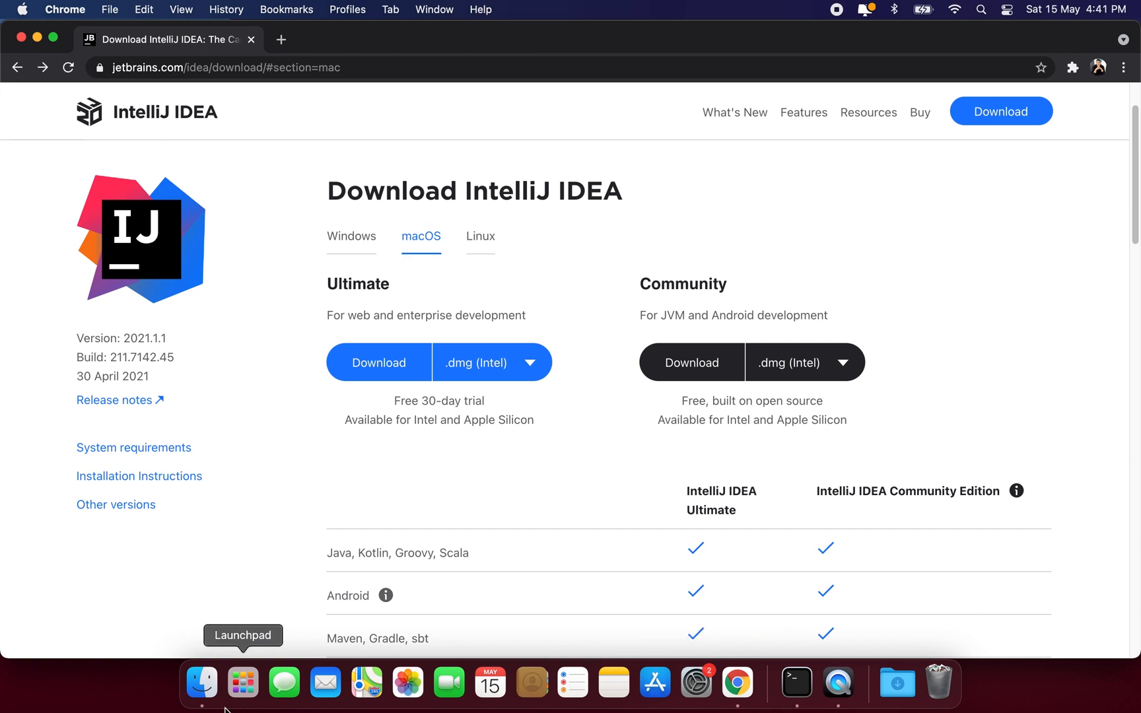
Launch IntelliJ IDEA Community Edition from the macOS Launchpad grid.
click(242, 682)
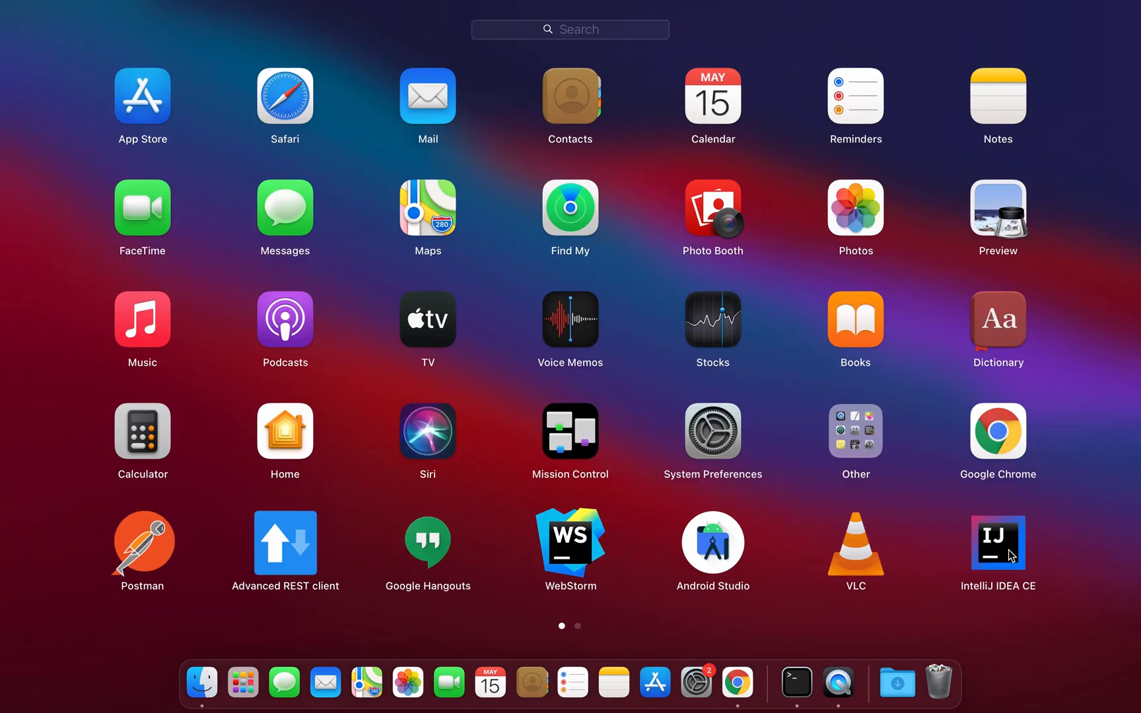
click(997, 543)
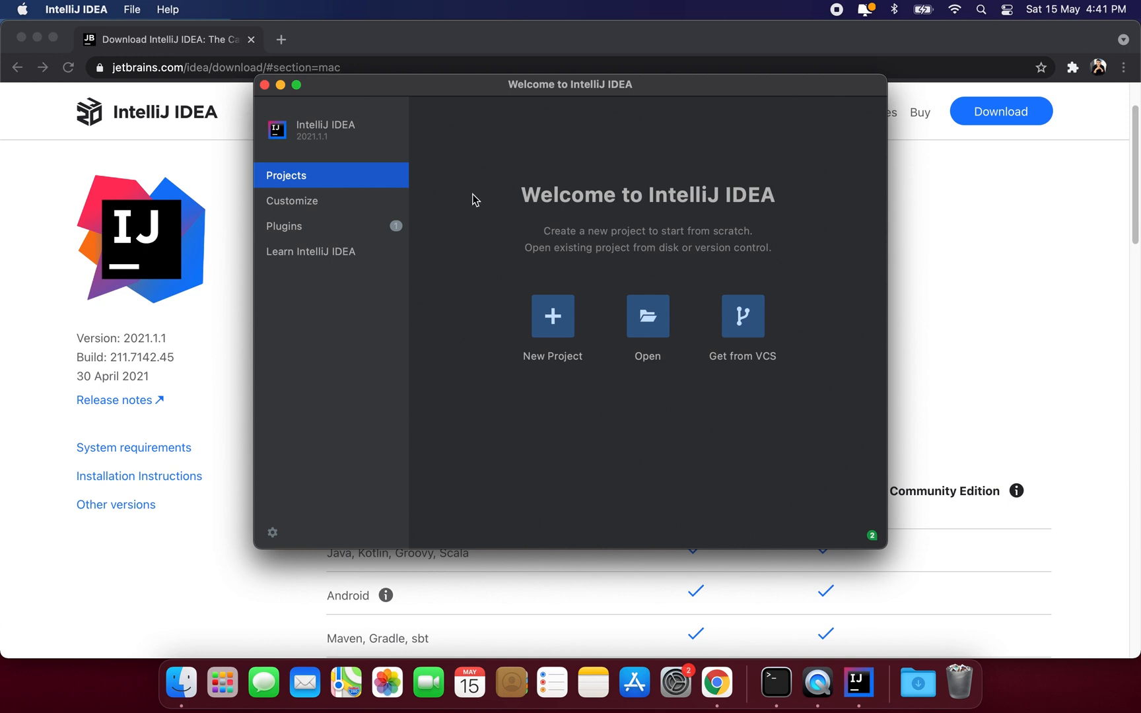
mouse_move(406, 195)
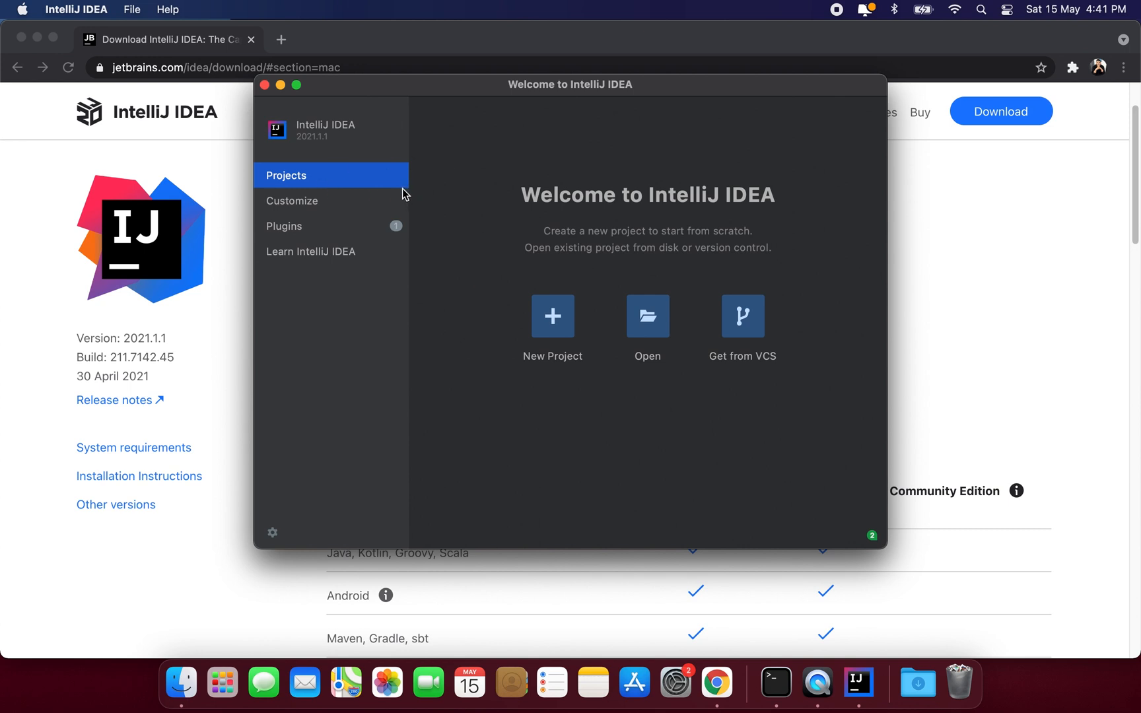
mouse_move(282, 254)
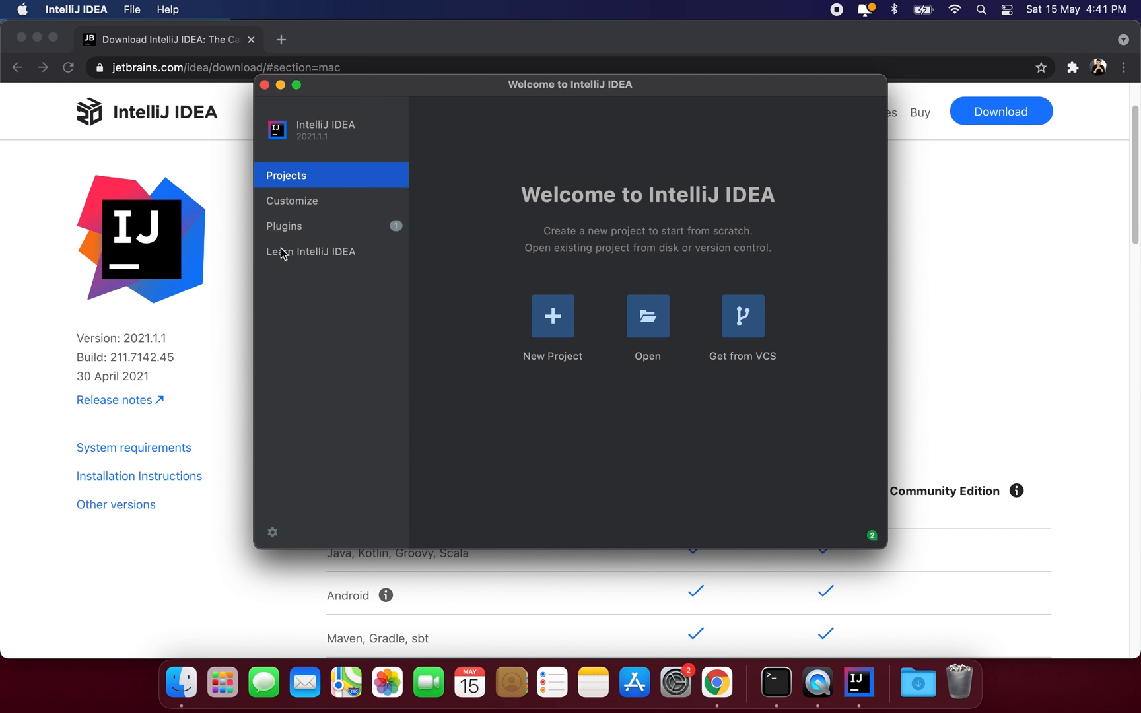
Install the Dart plugin from the Marketplace and go back to the Projects page.
click(283, 225)
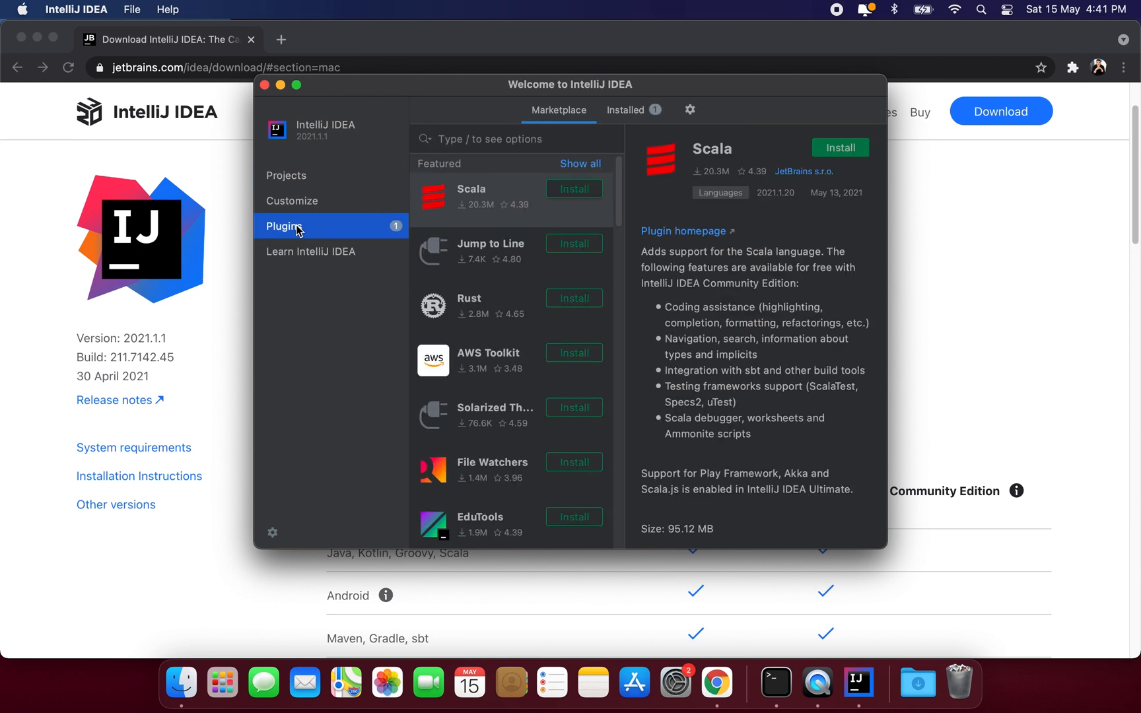
text(dart)
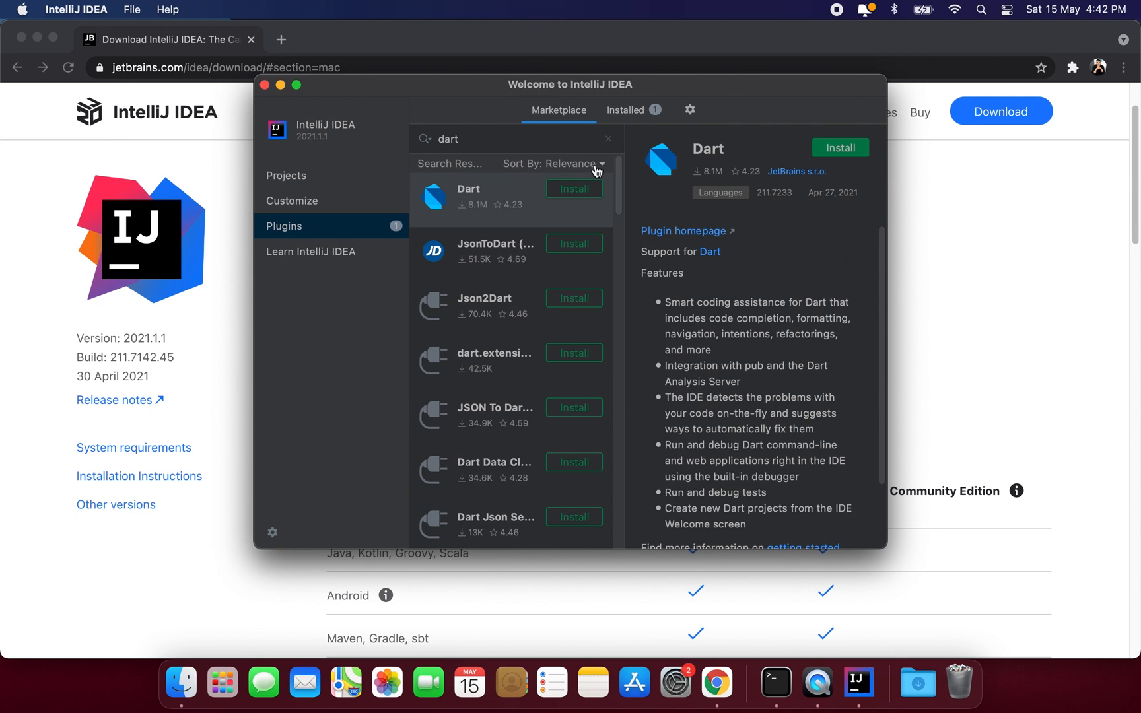
click(573, 189)
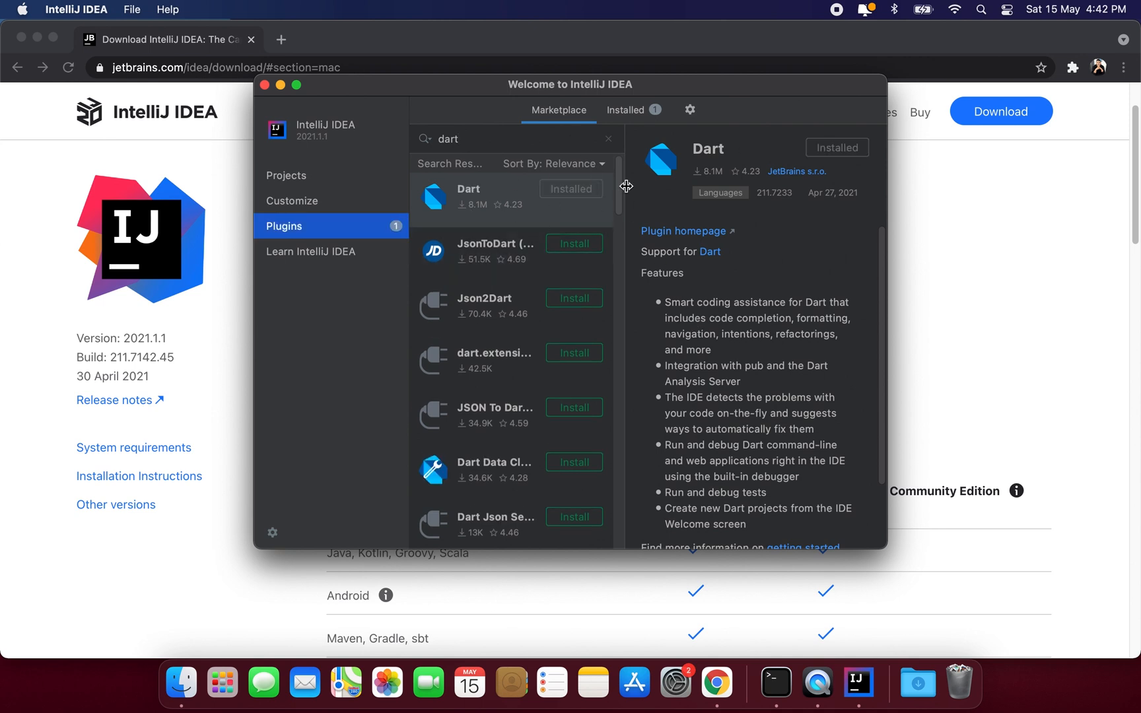
click(287, 176)
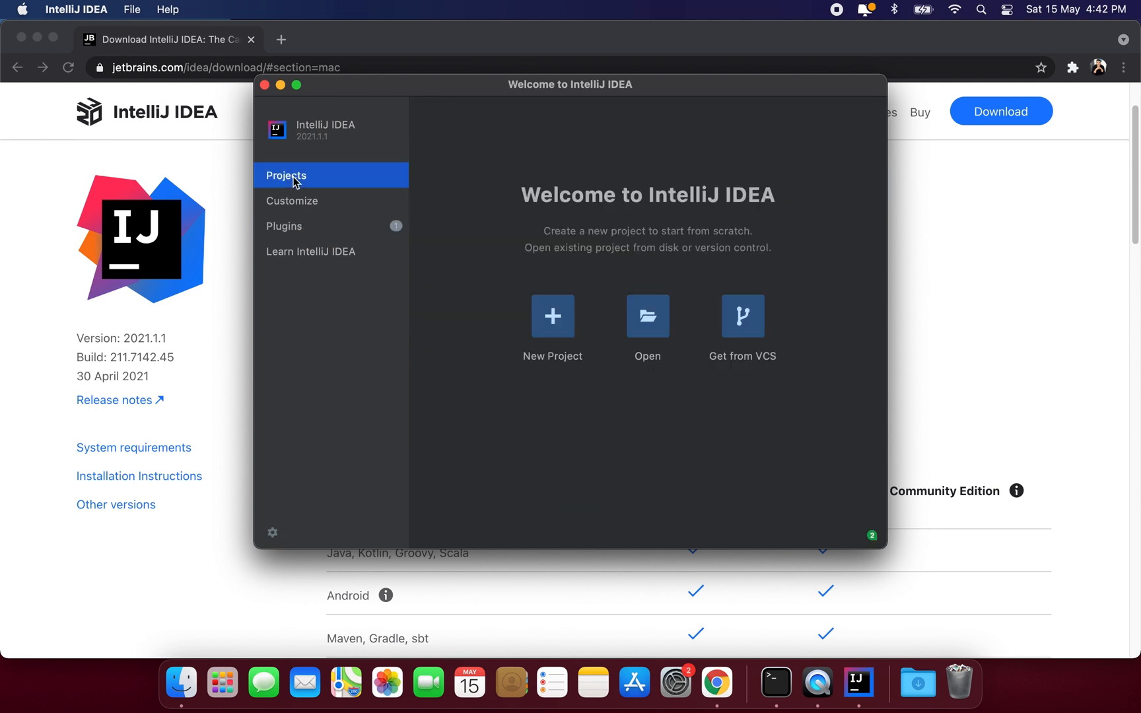
mouse_move(551, 356)
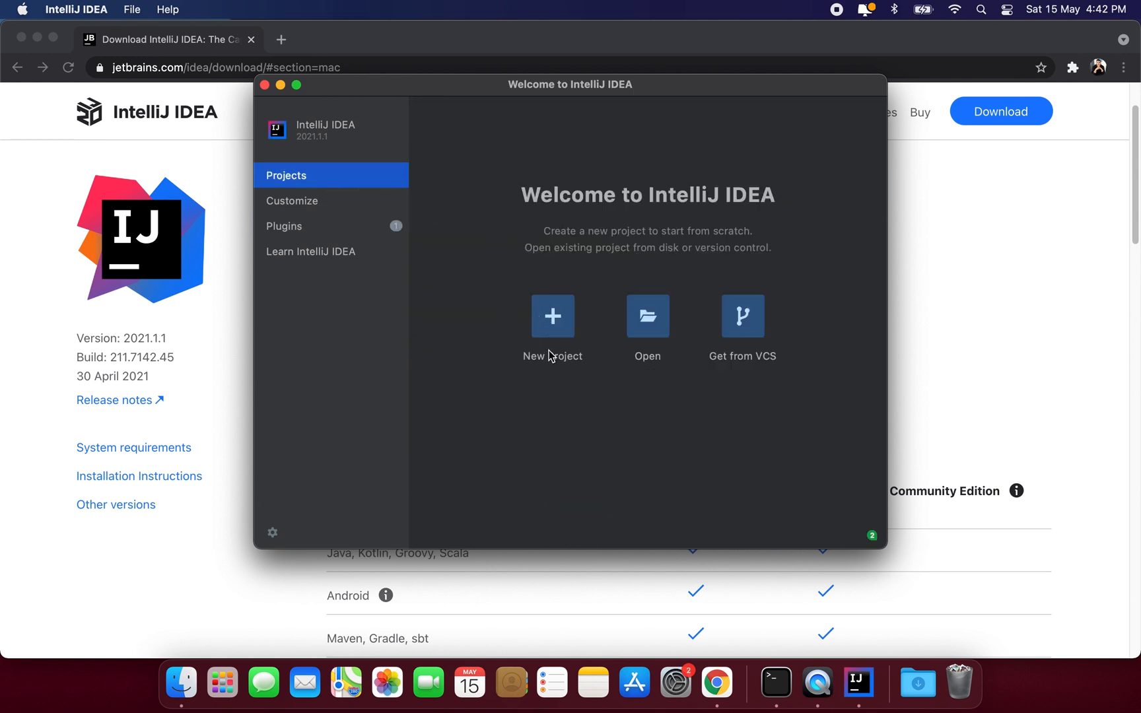
mouse_move(678, 405)
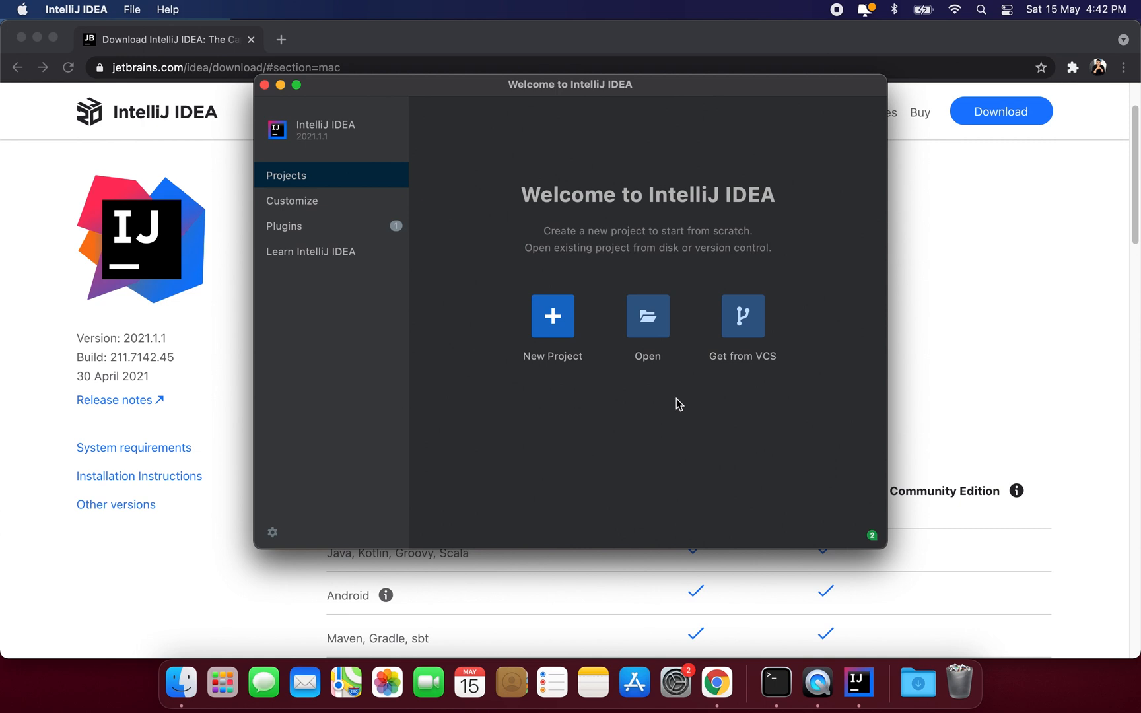
Start a new project with Dart as the project type.
click(552, 315)
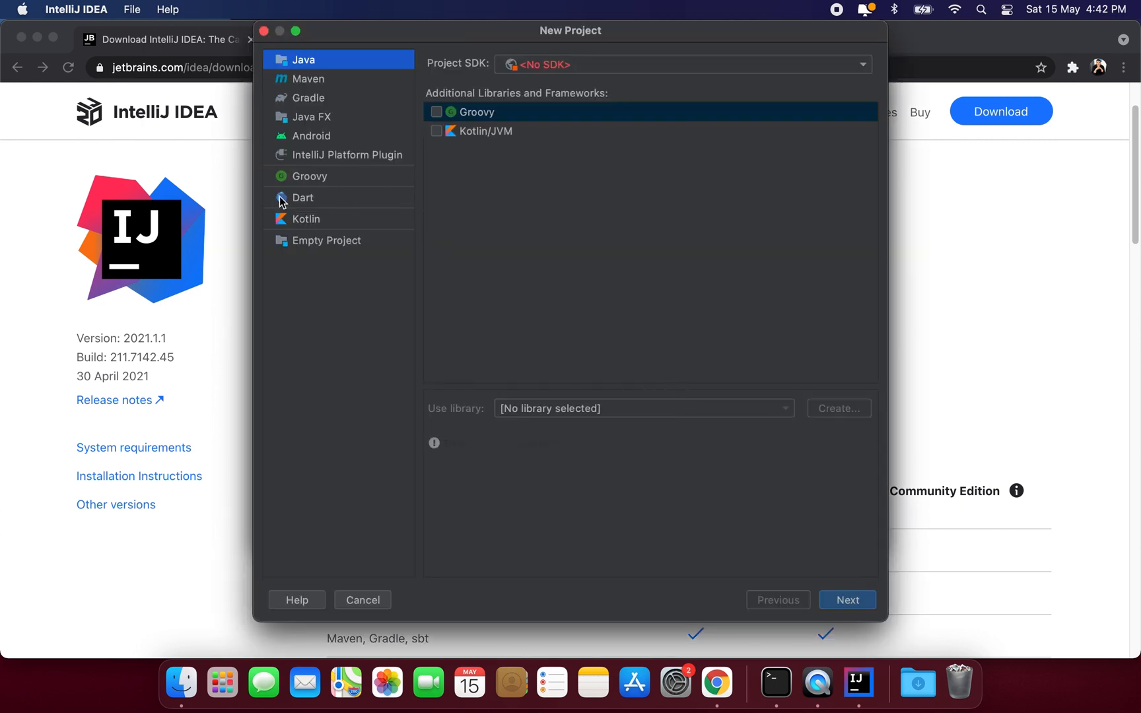
click(301, 197)
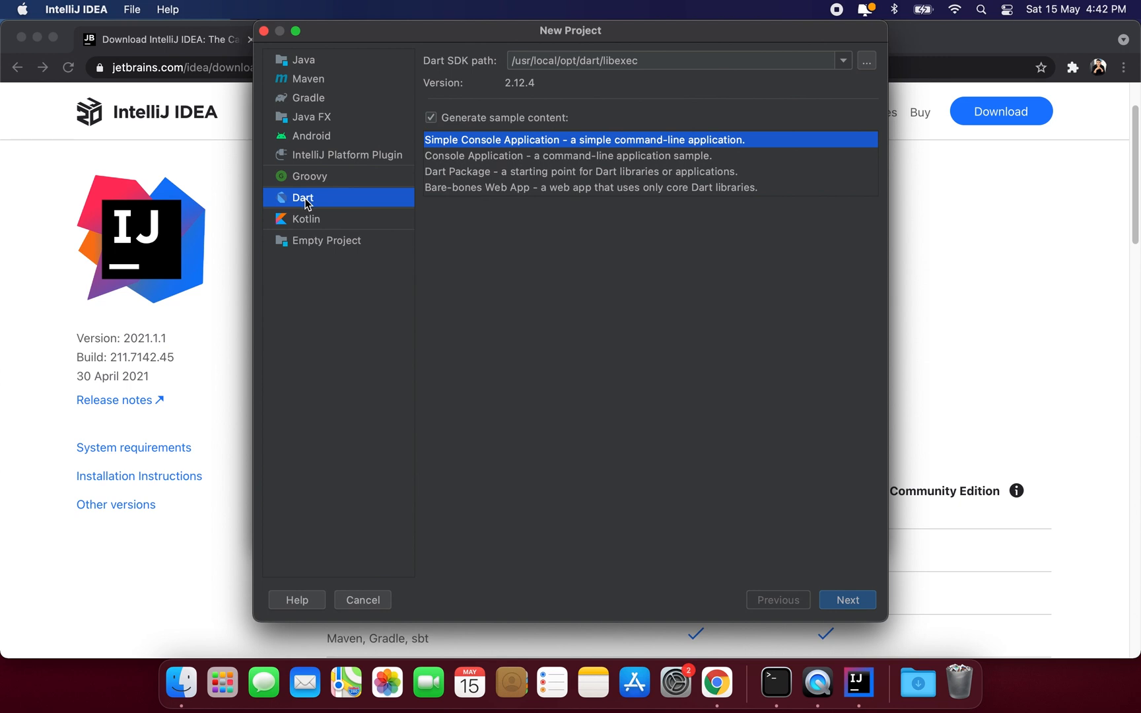
mouse_move(628, 286)
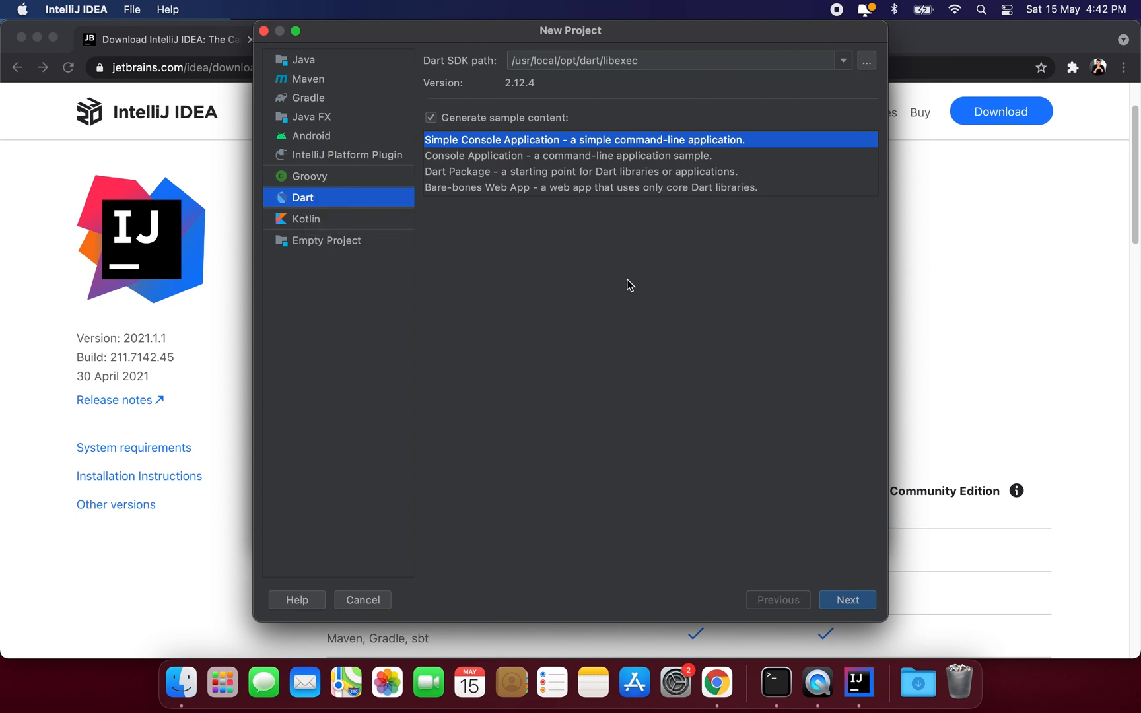
mouse_move(440, 150)
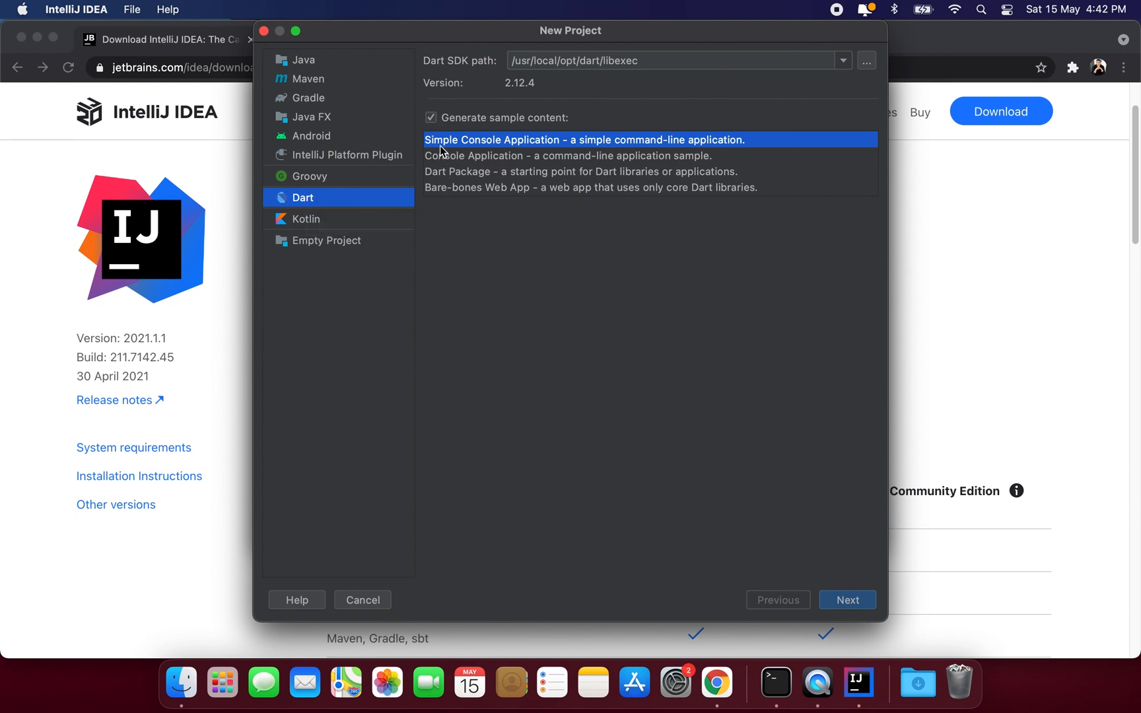
mouse_move(490, 153)
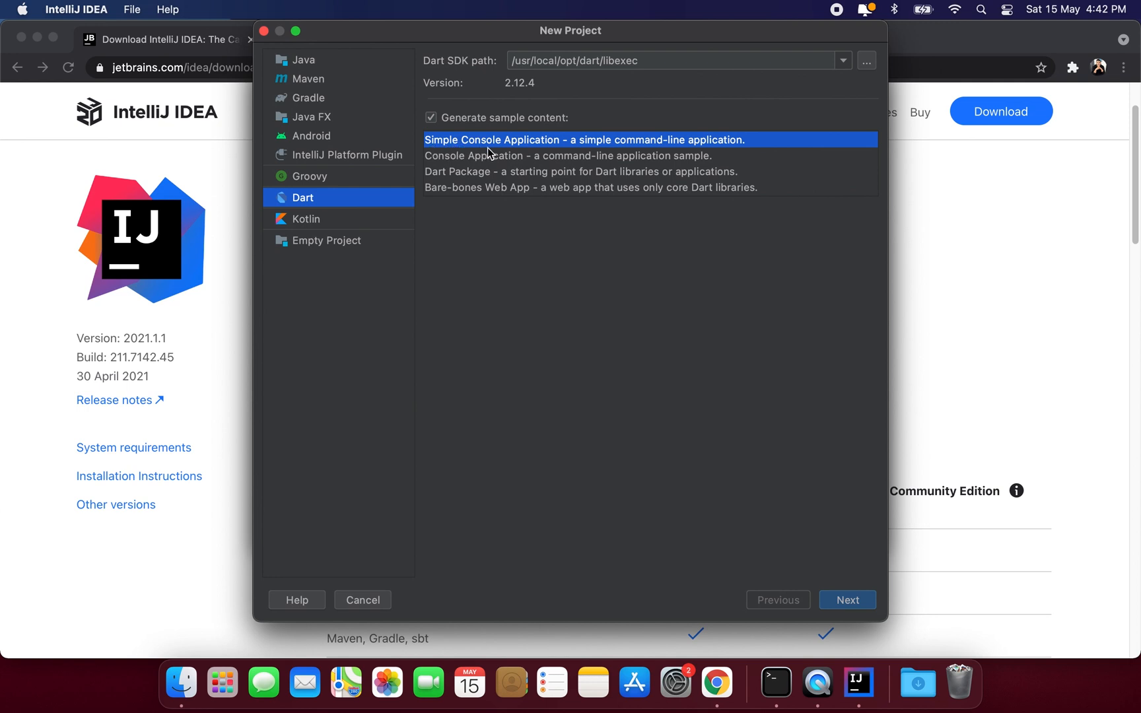
mouse_move(649, 173)
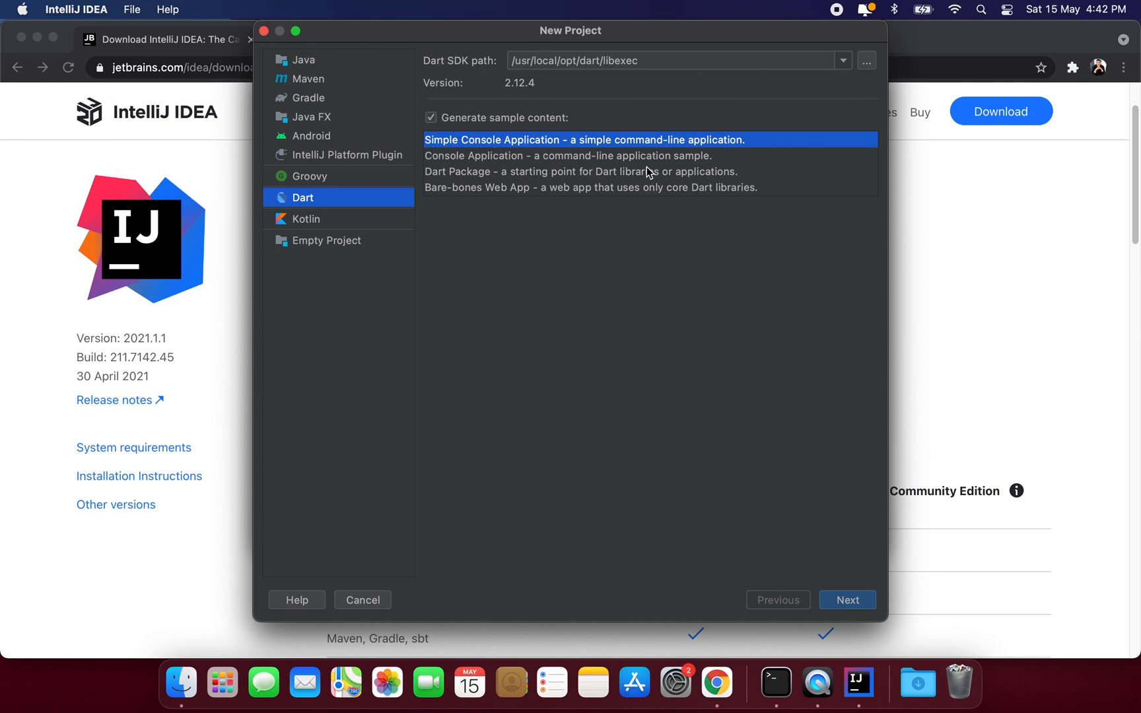
mouse_move(647, 173)
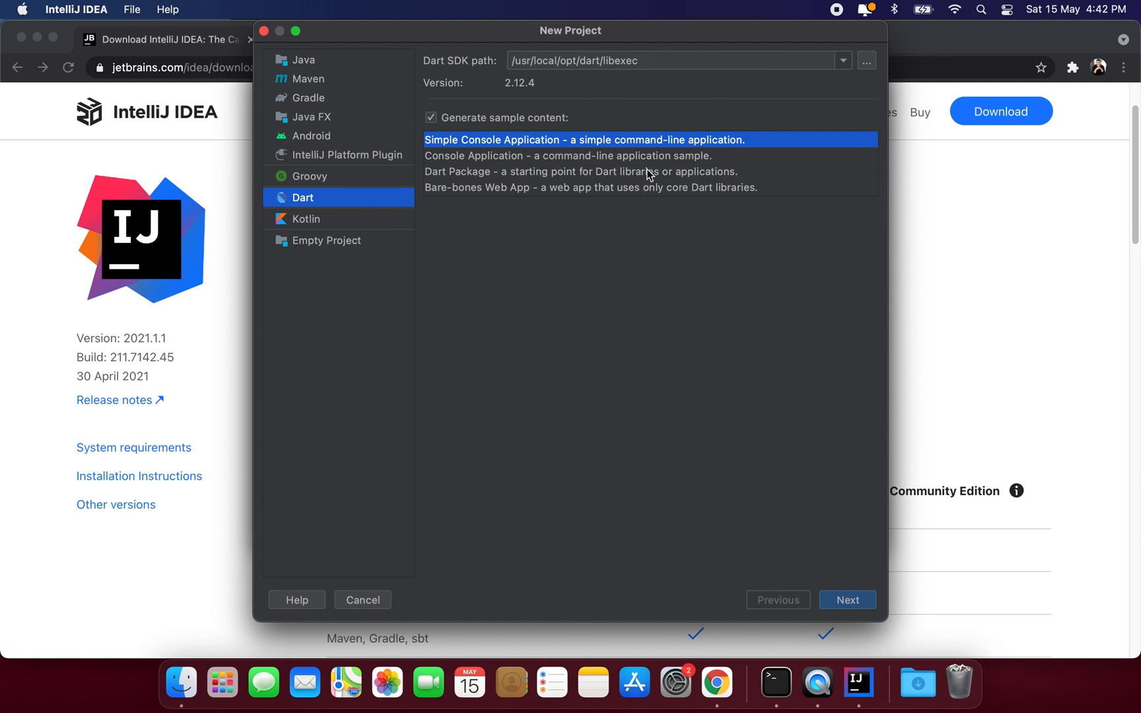
mouse_move(629, 73)
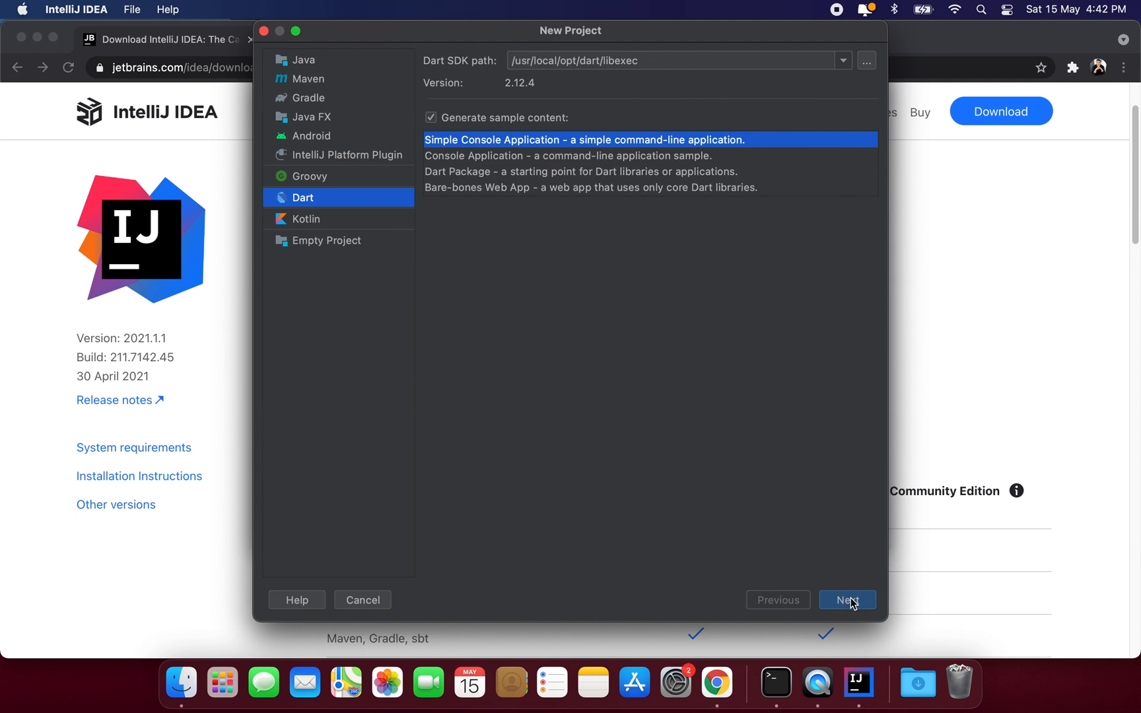
click(847, 600)
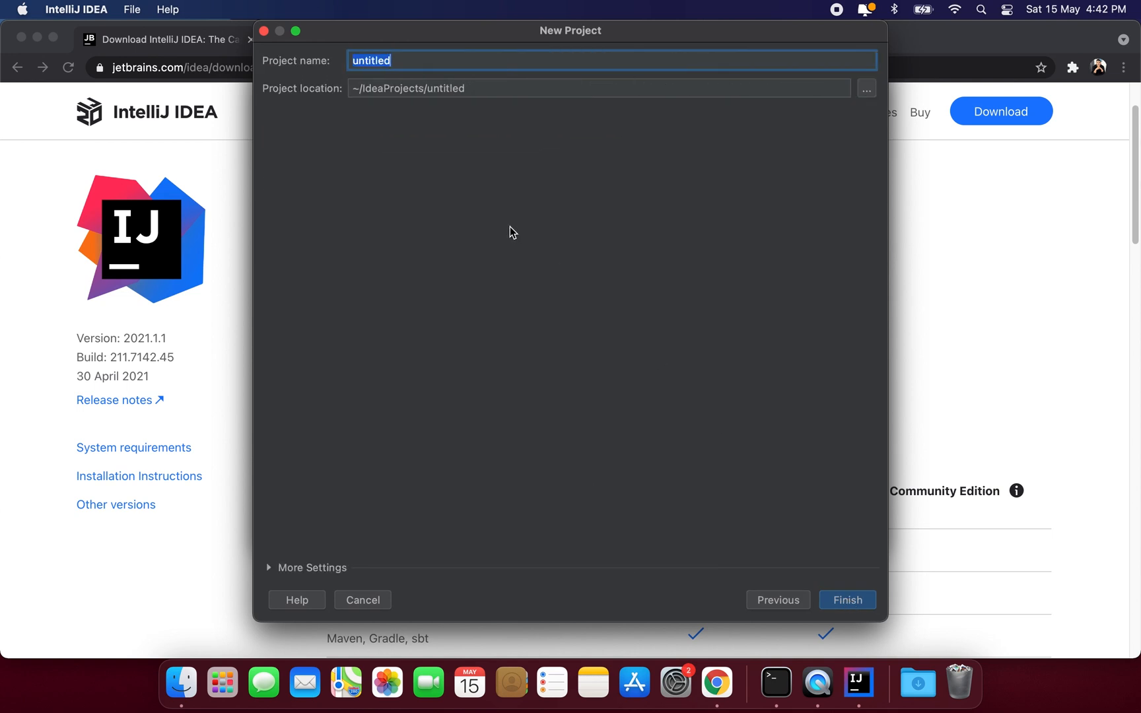
Name the project Dart-Fundamentals and finish creating it.
text(Da)
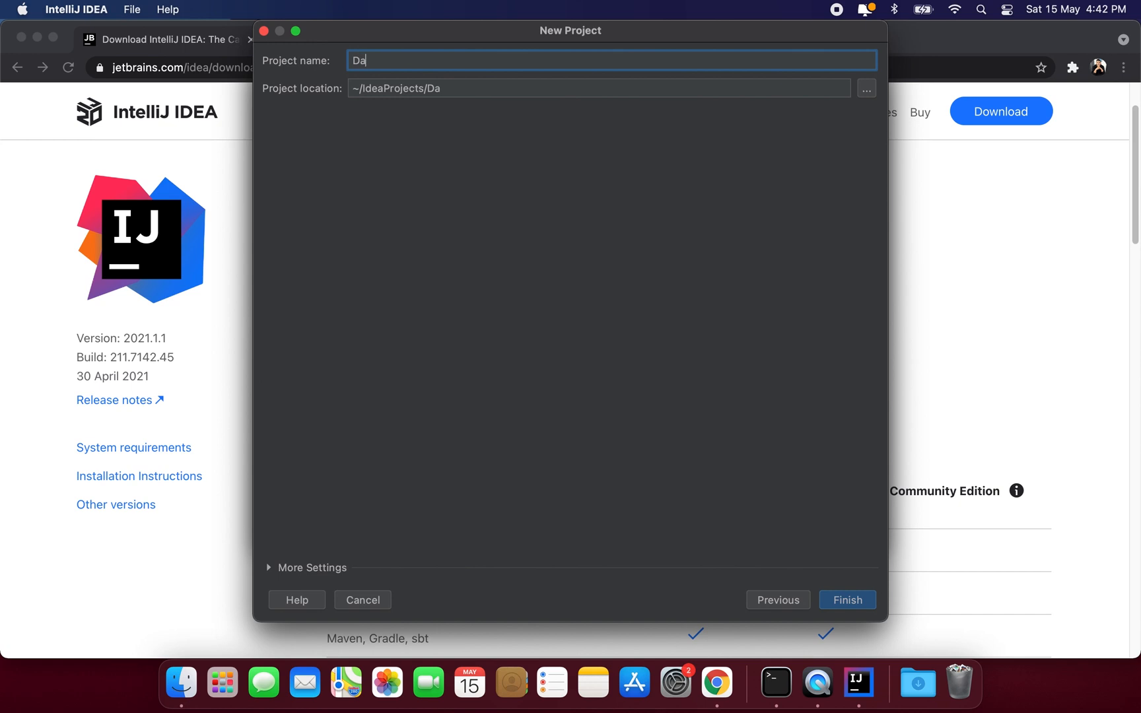
text(rt-Fundamenta)
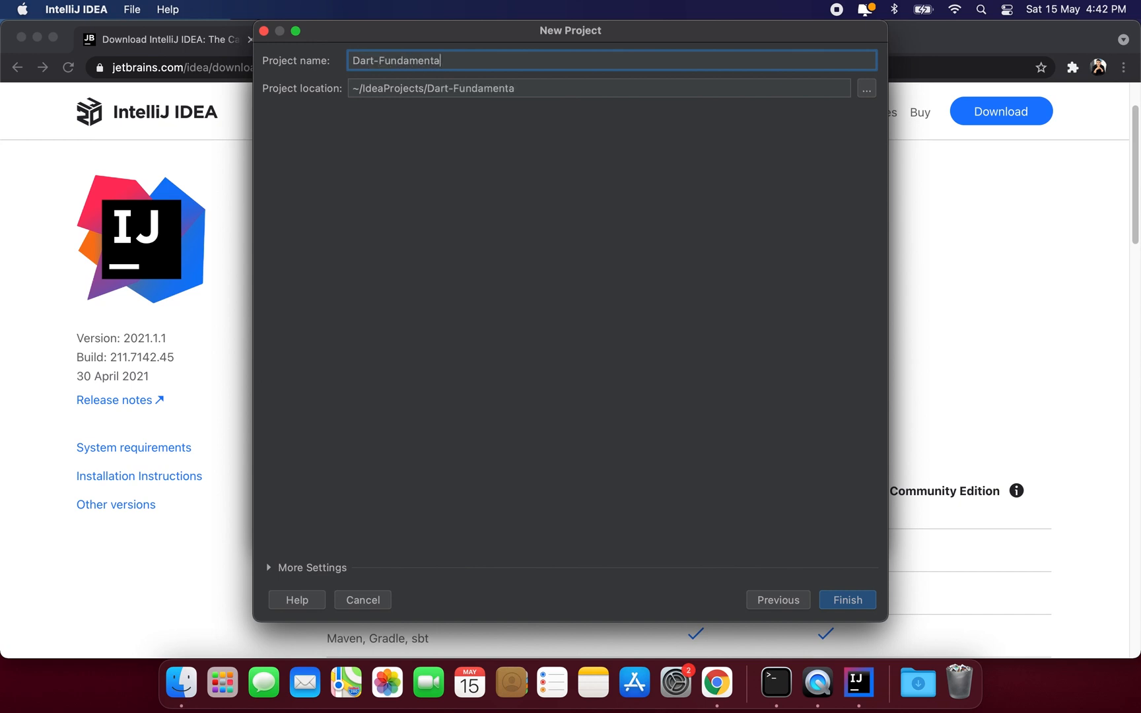
click(846, 599)
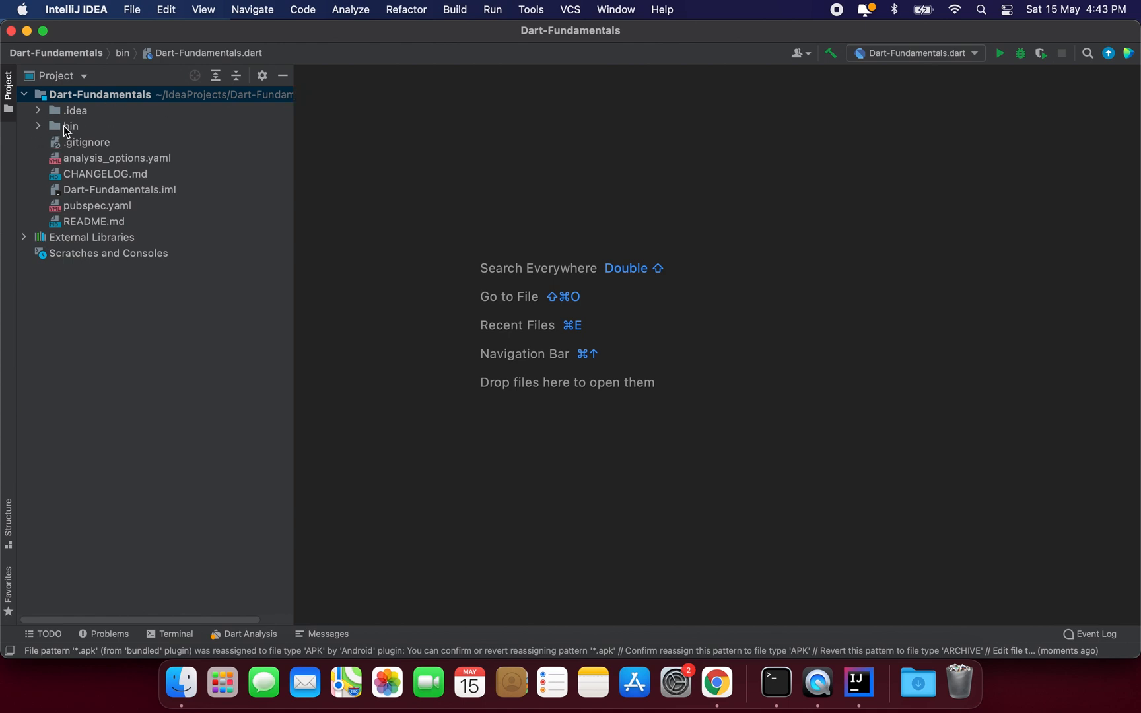
mouse_move(63, 135)
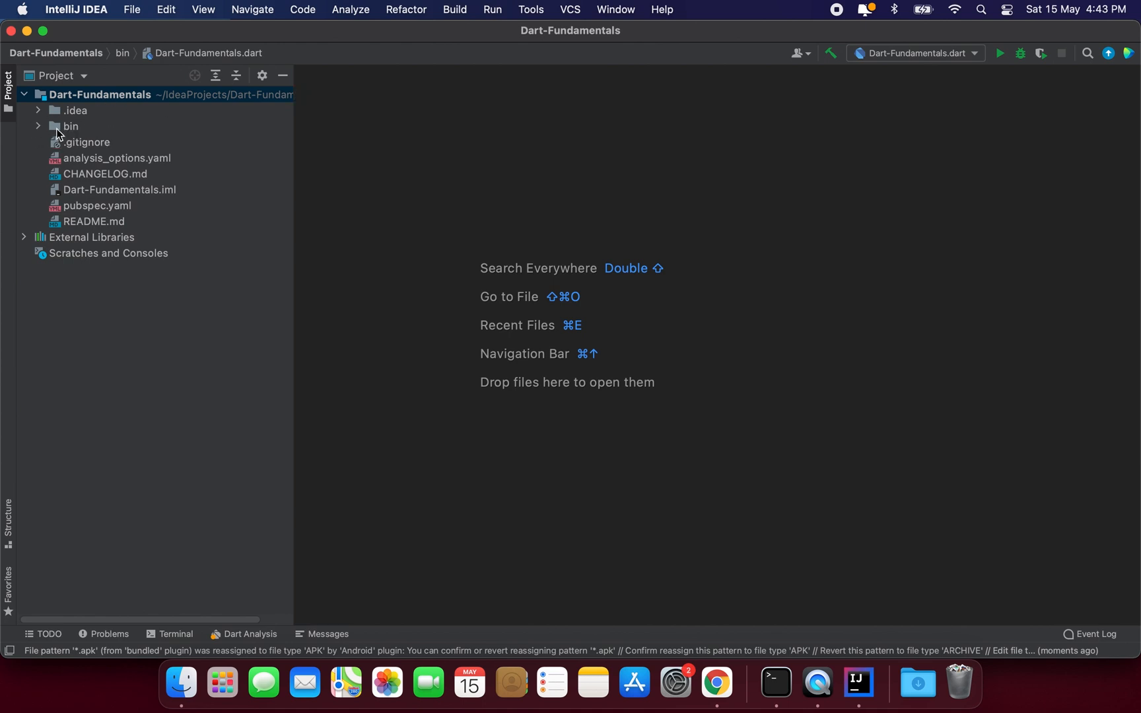
Delete the default Dart-Fundamentals.dart starter file from the bin folder.
click(38, 126)
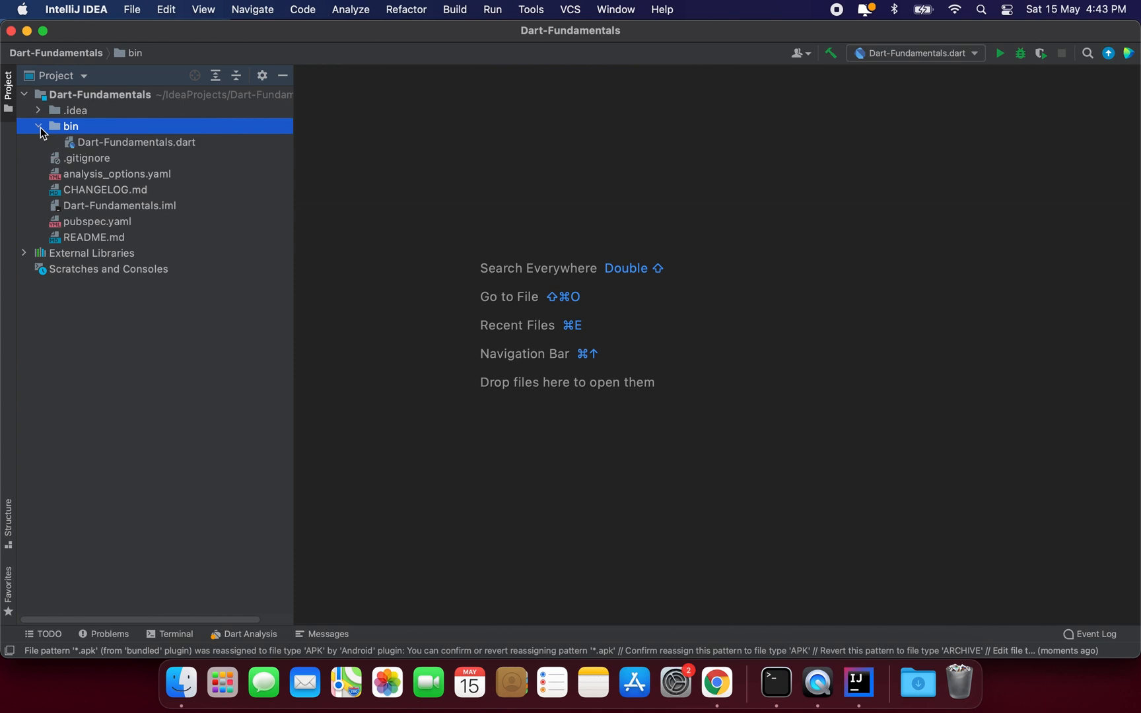
double_click(136, 141)
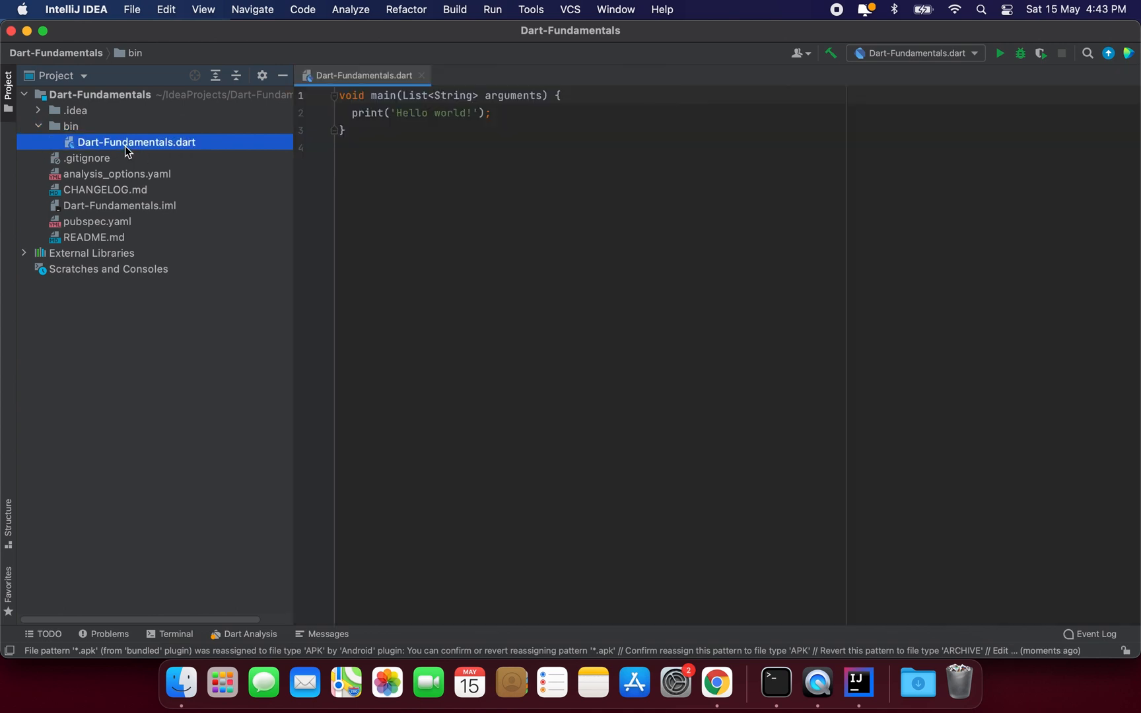
click(350, 112)
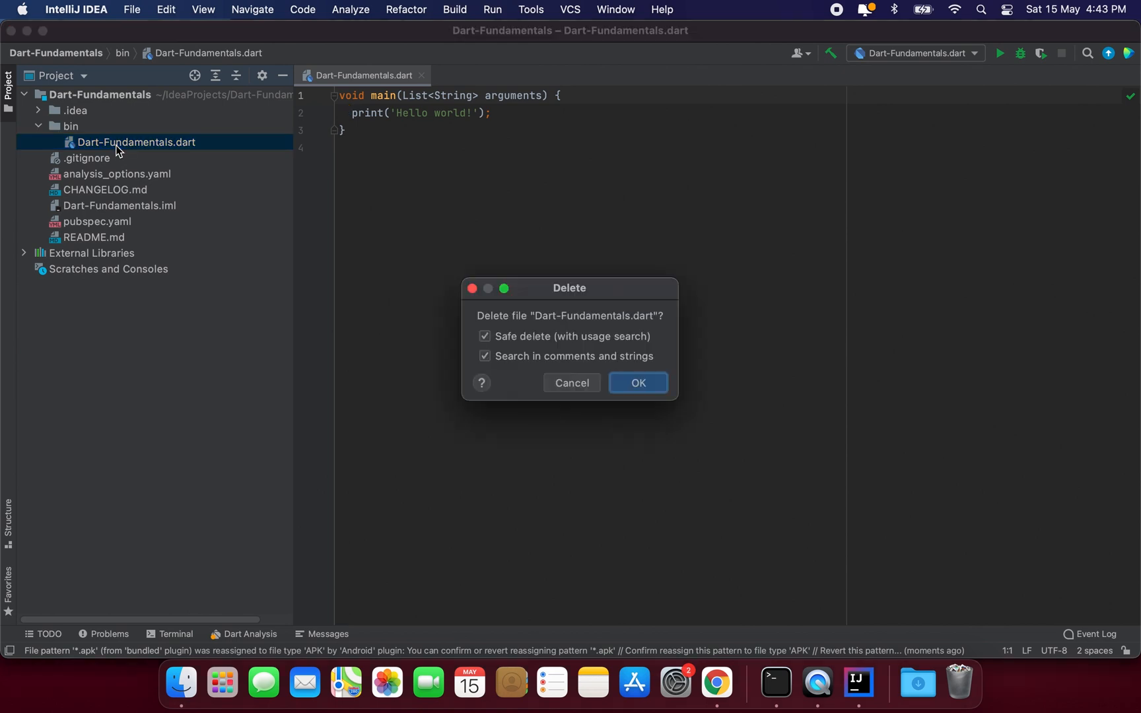
click(636, 383)
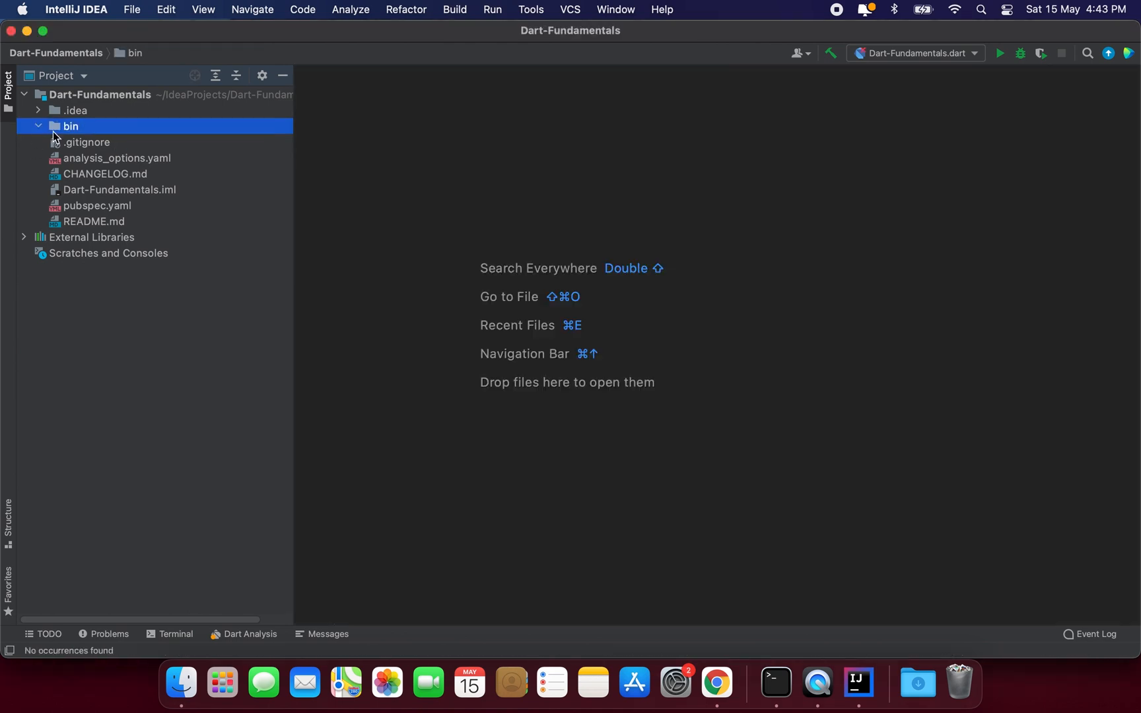
right_click(70, 125)
text(ma)
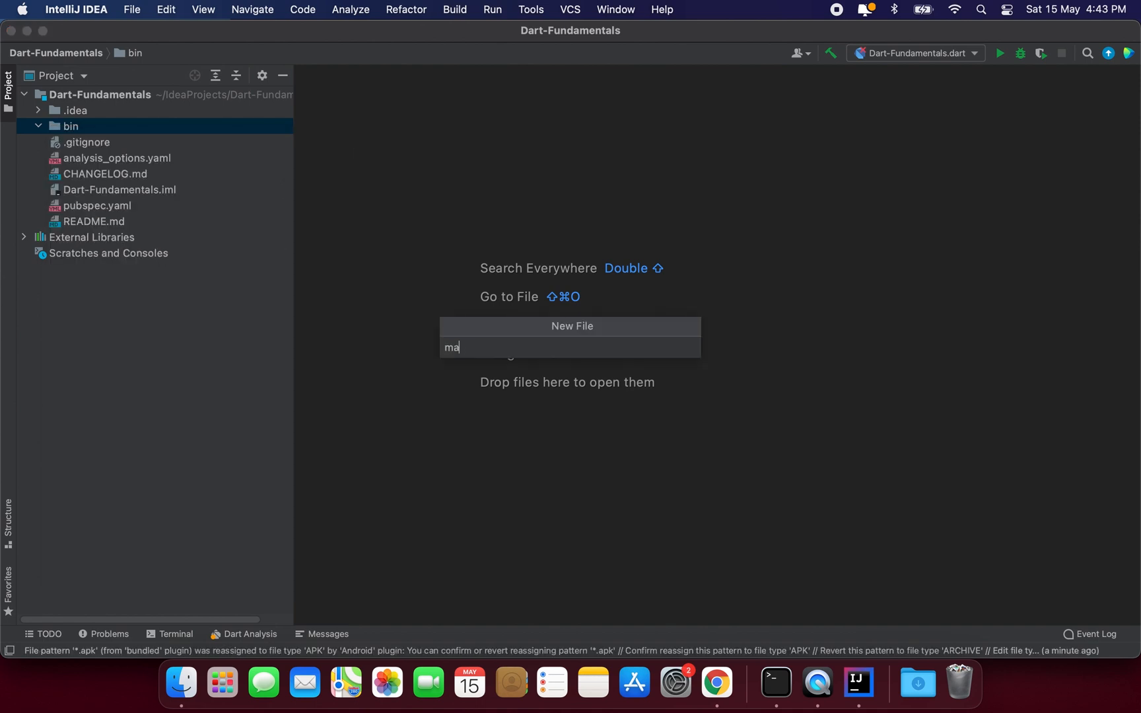
Create main.dart in bin with main(){ print("Hello World"); }.
key(Return)
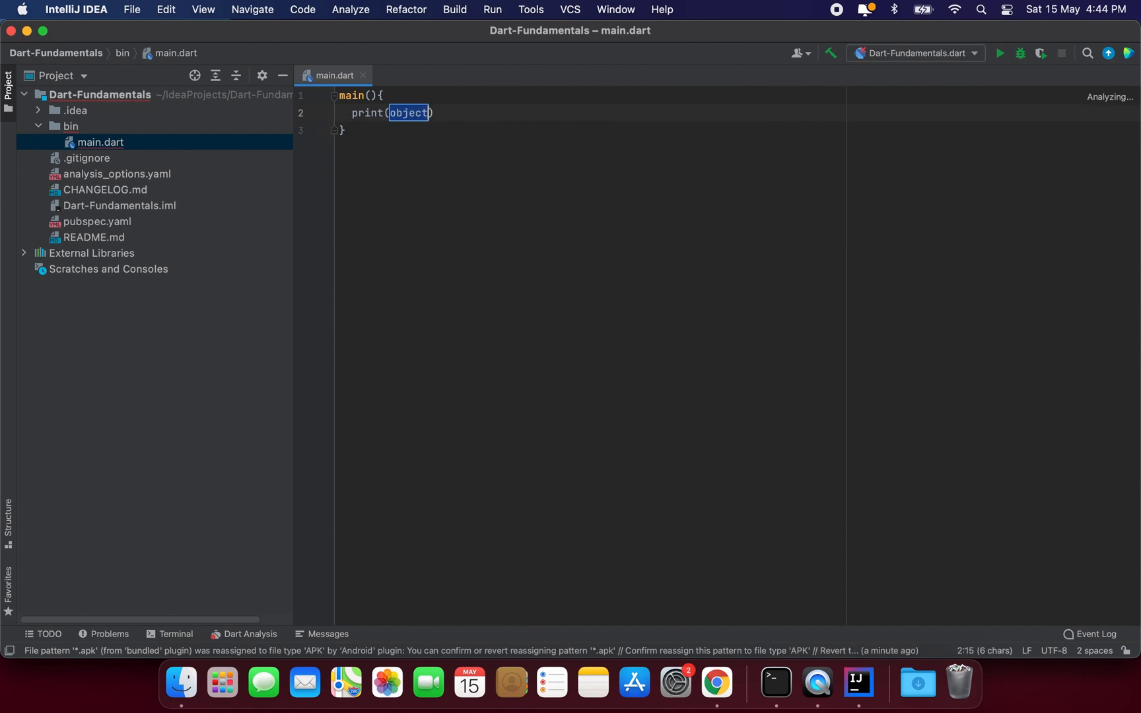
text("Hello World")
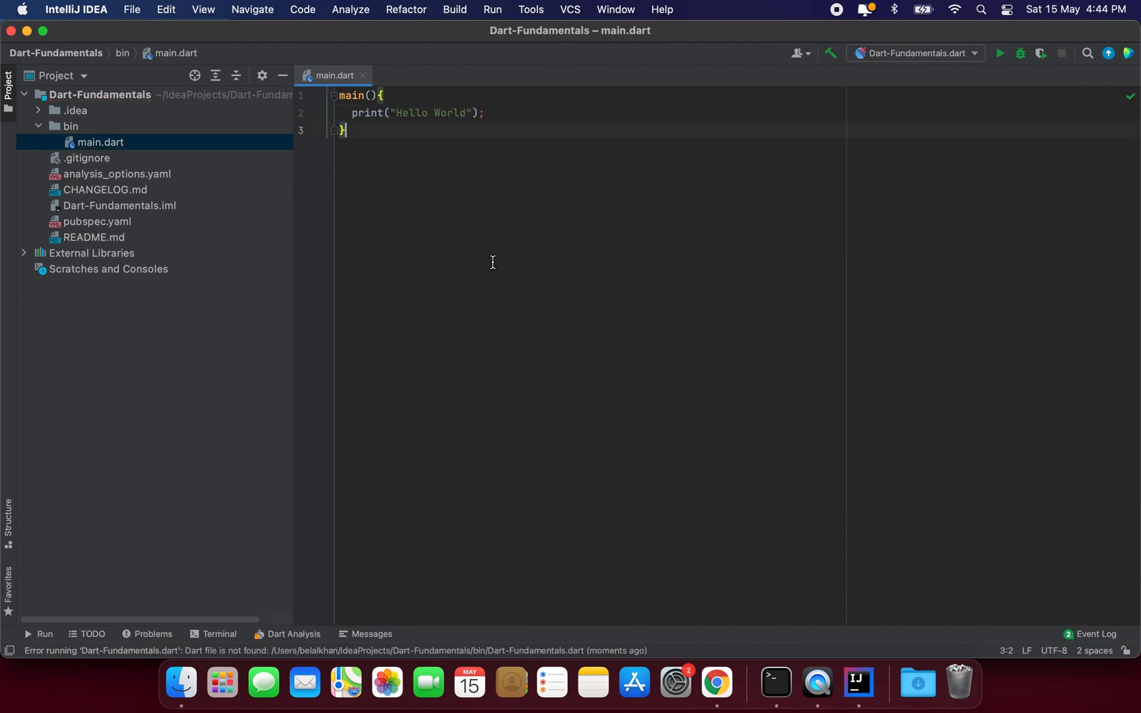
mouse_move(424, 206)
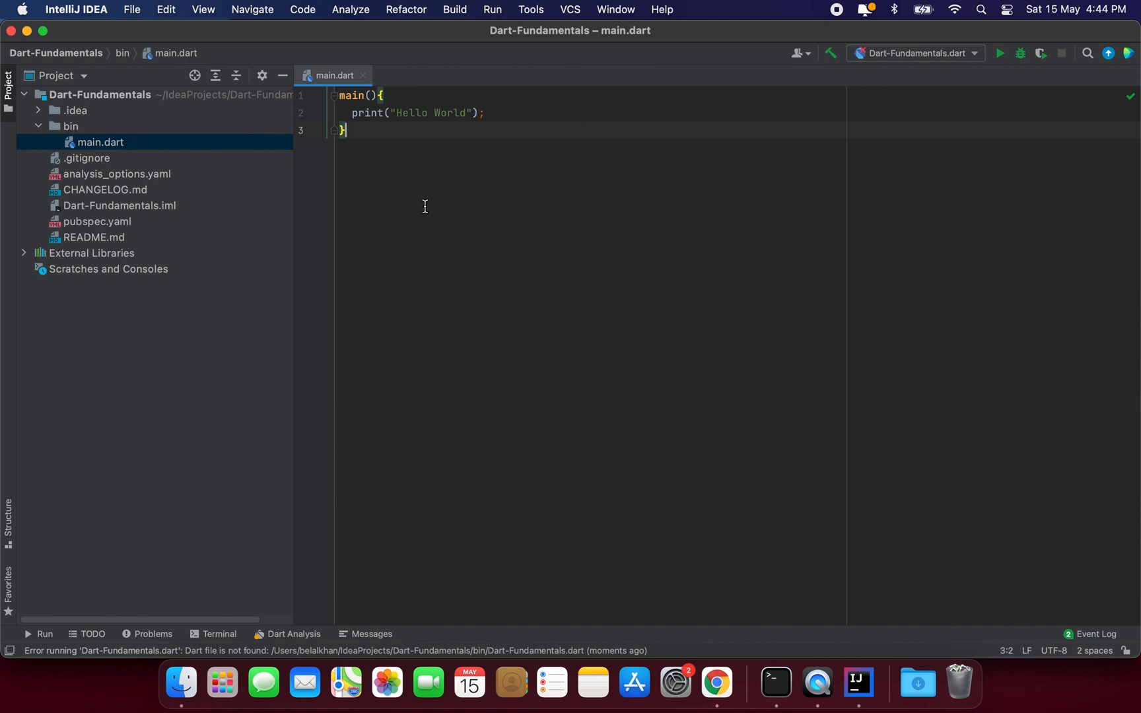
mouse_move(58, 190)
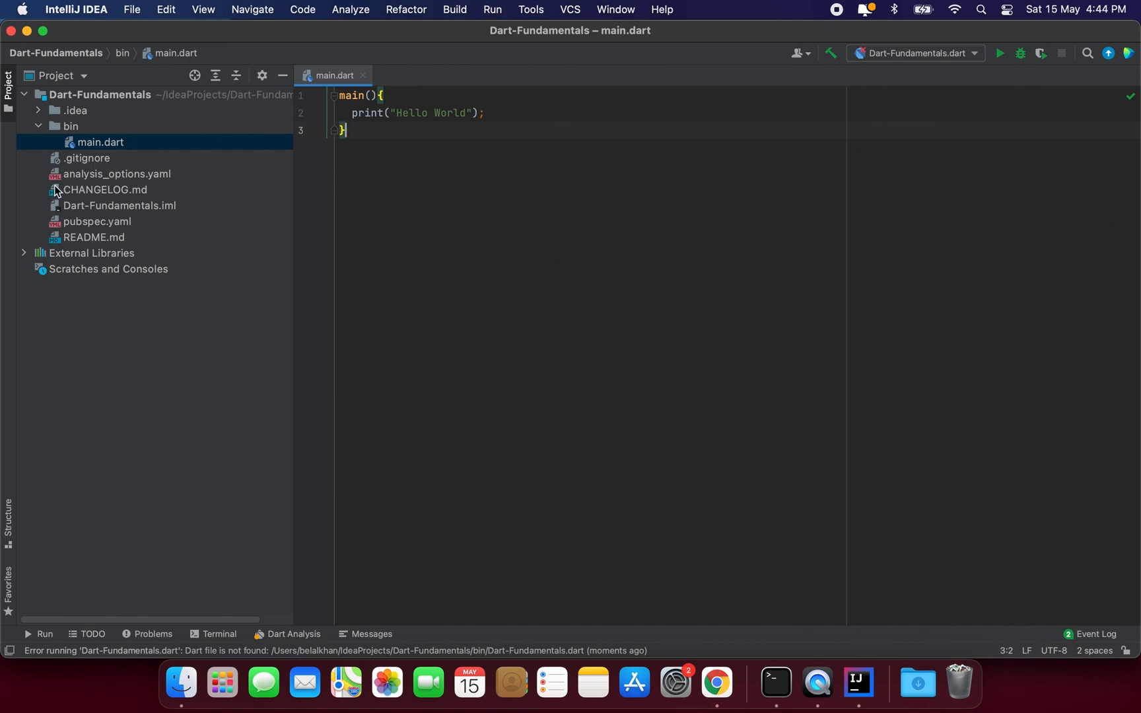
Run main.dart so the output shows Hello World with exit code 0.
right_click(101, 141)
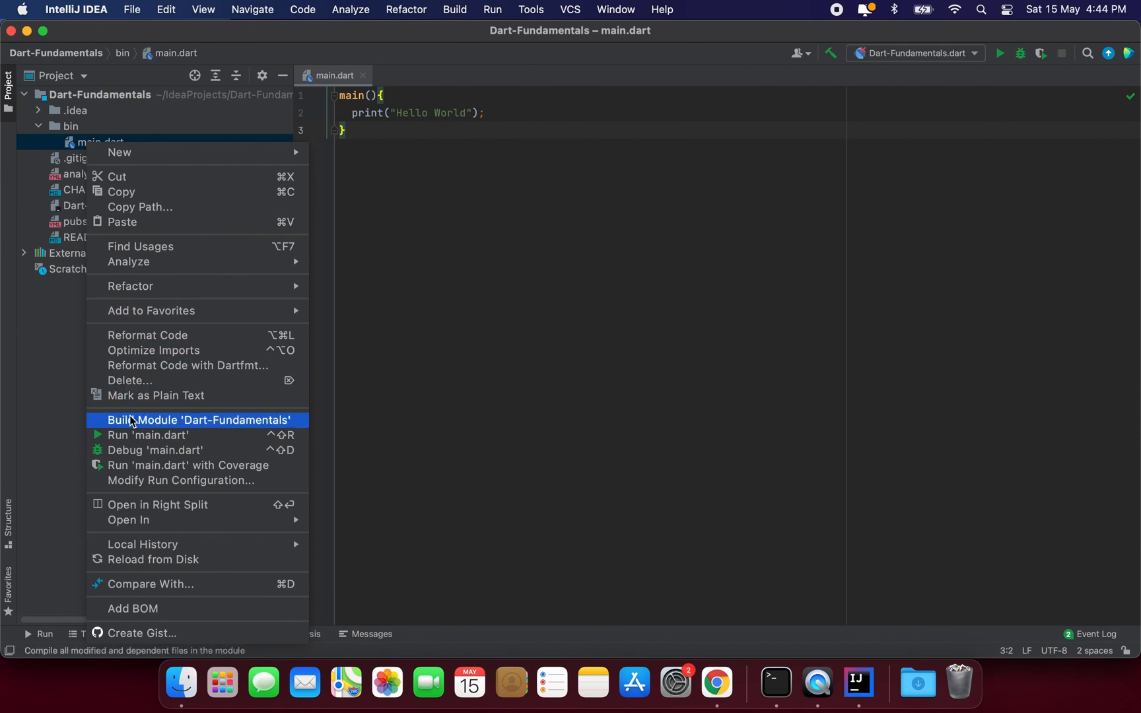
click(148, 435)
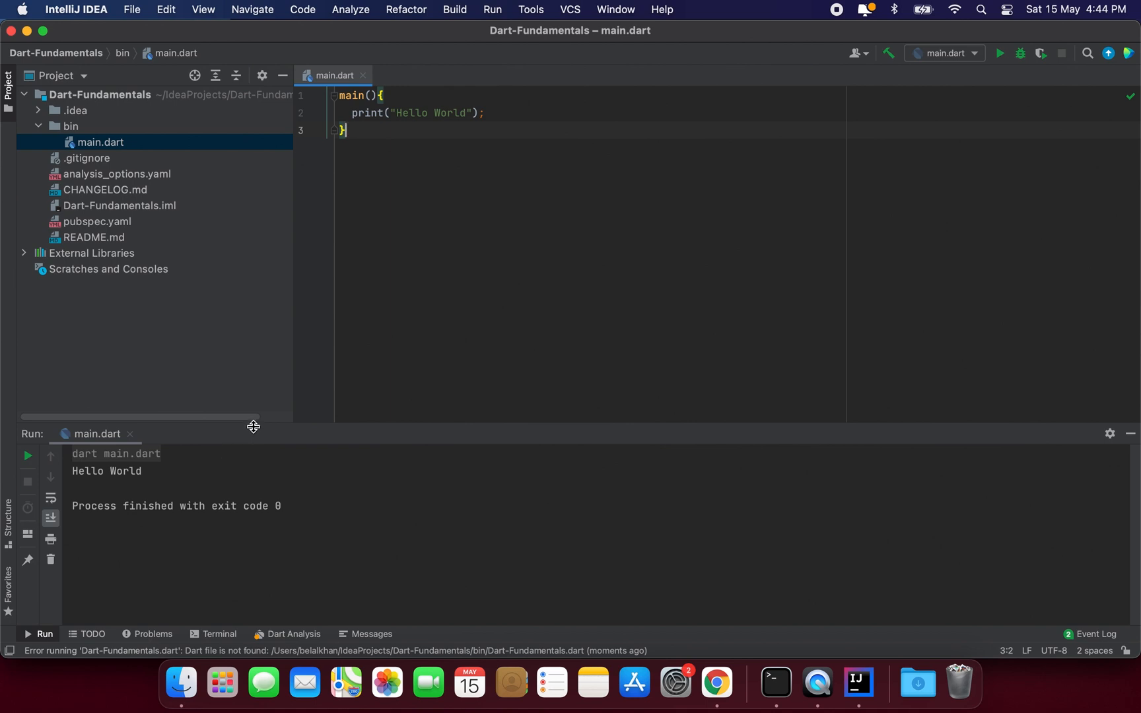
mouse_move(403, 267)
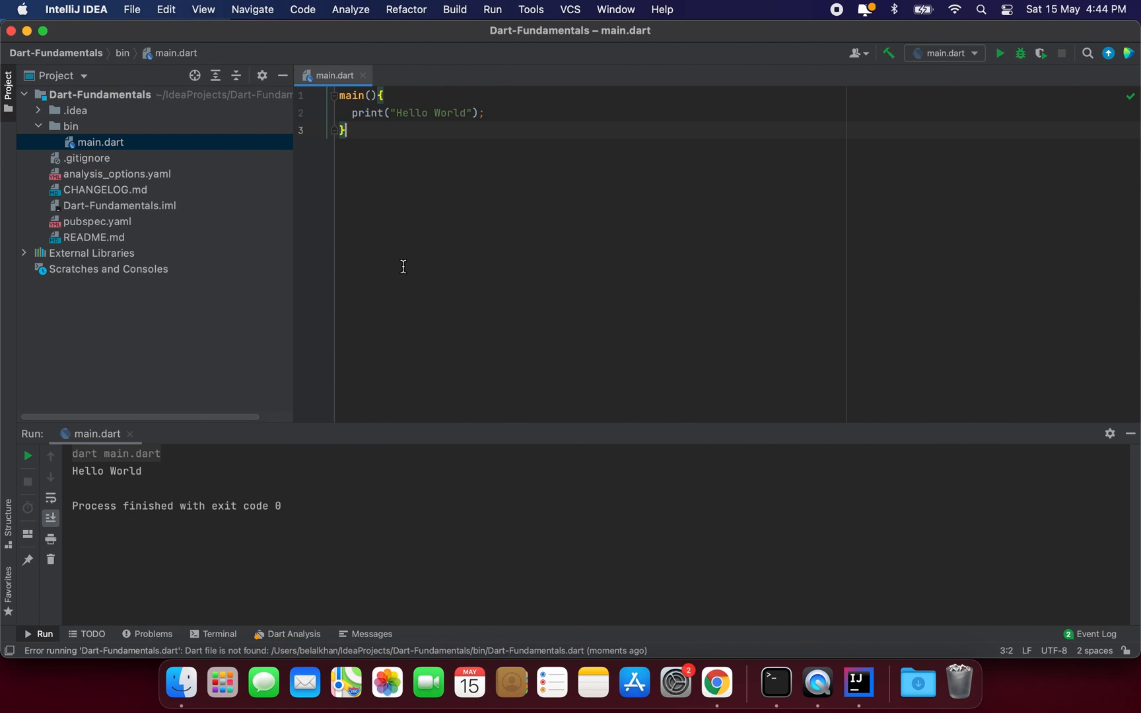
mouse_move(515, 80)
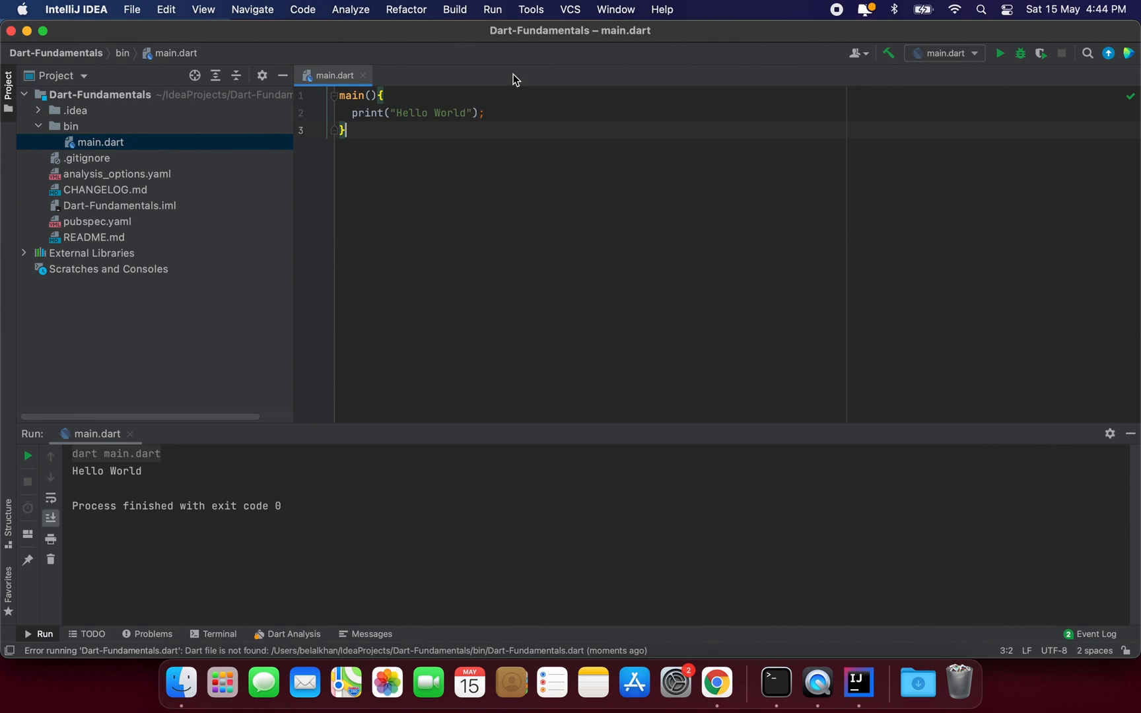
mouse_move(591, 255)
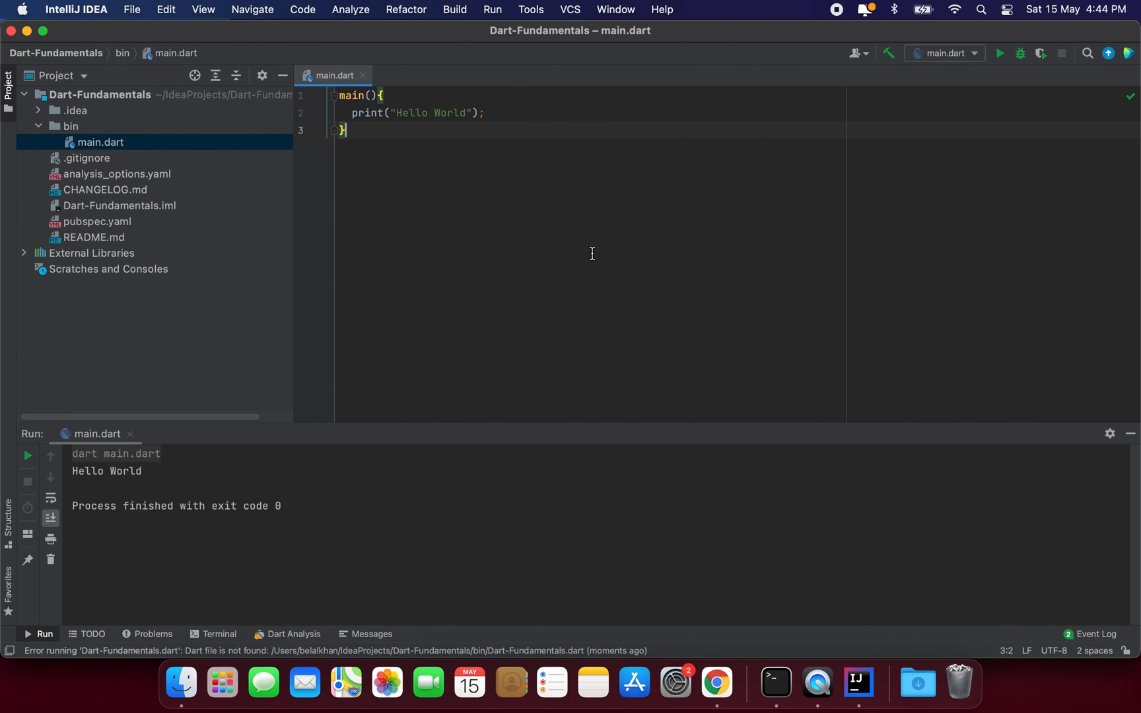
mouse_move(536, 254)
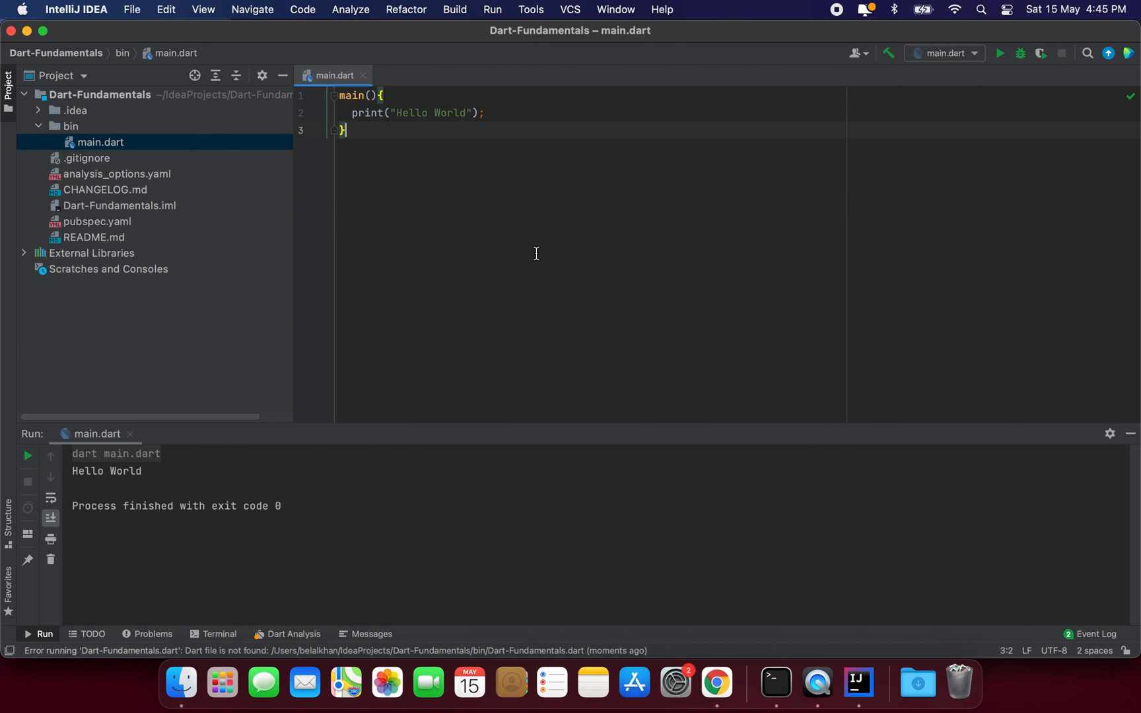
mouse_move(536, 236)
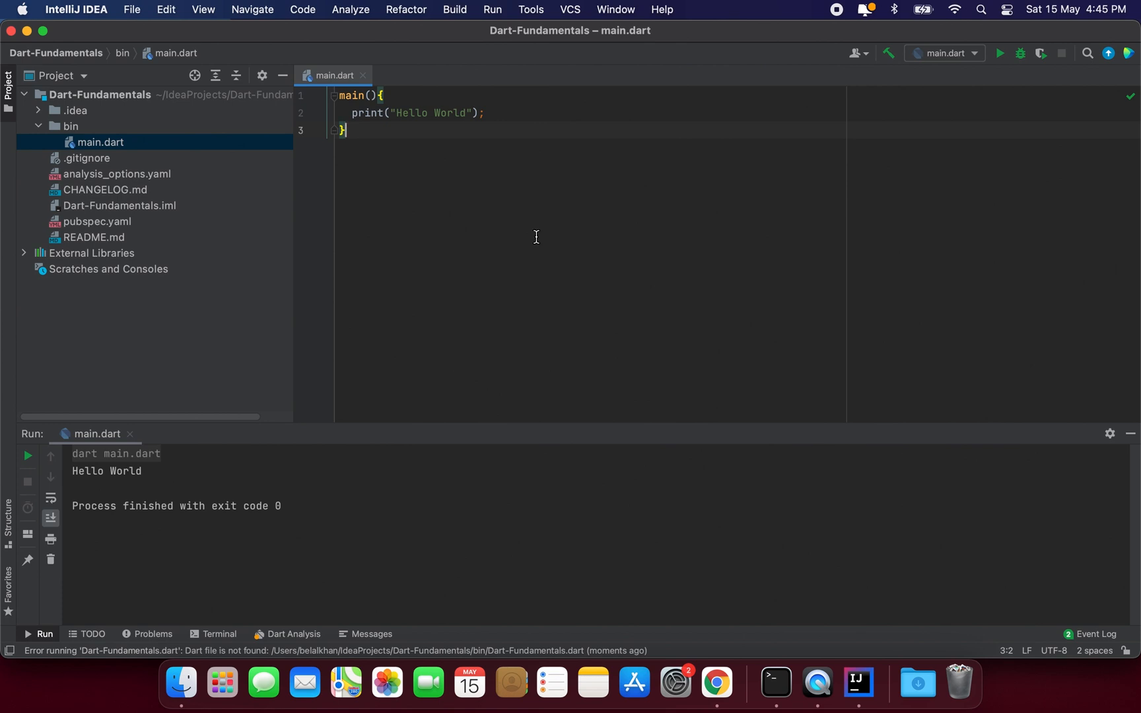